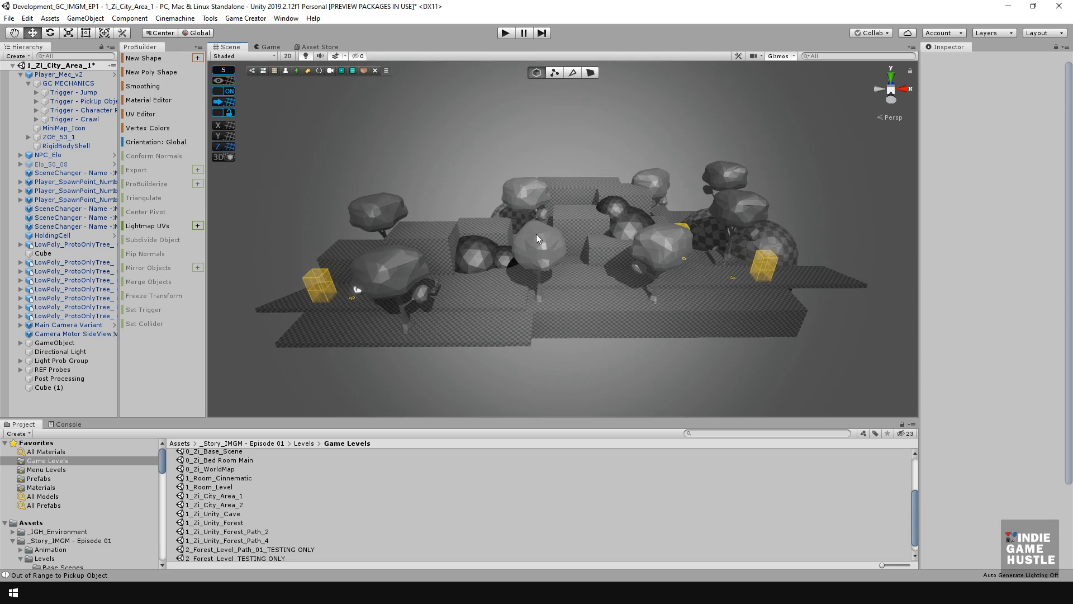
mouse_move(572, 347)
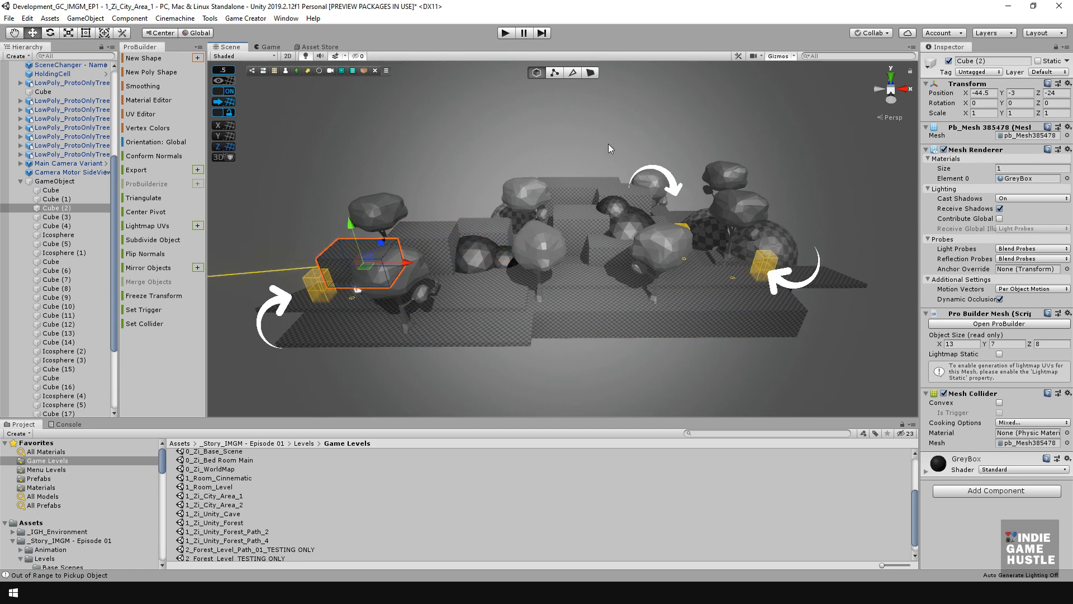
Step: Load the 2_Forest_Level_Path_01_TESTING ONLY scene and run it in Play mode
left_click(622, 205)
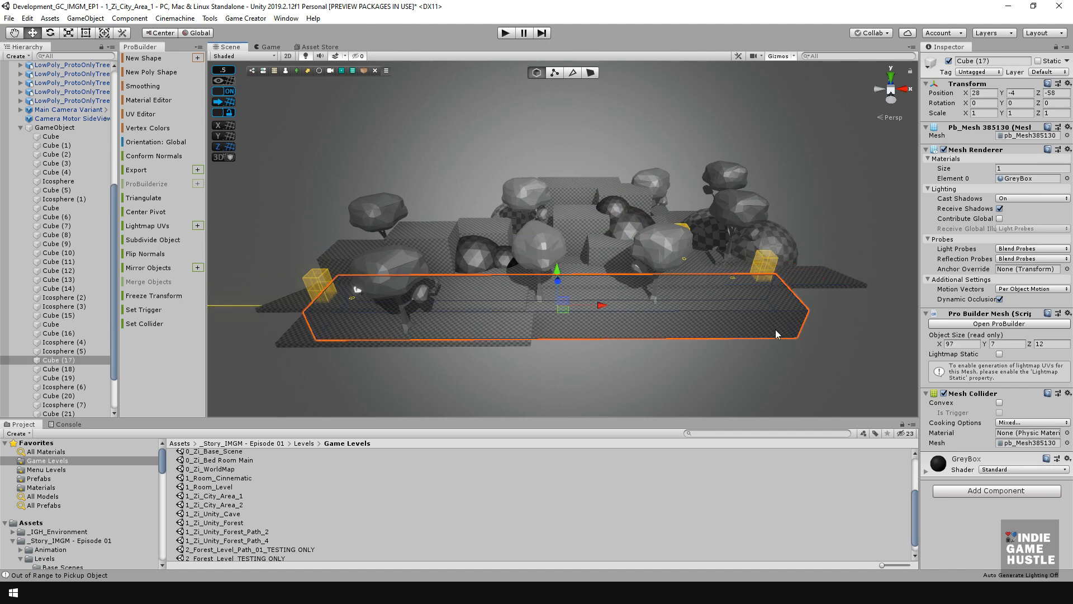
left_click(644, 290)
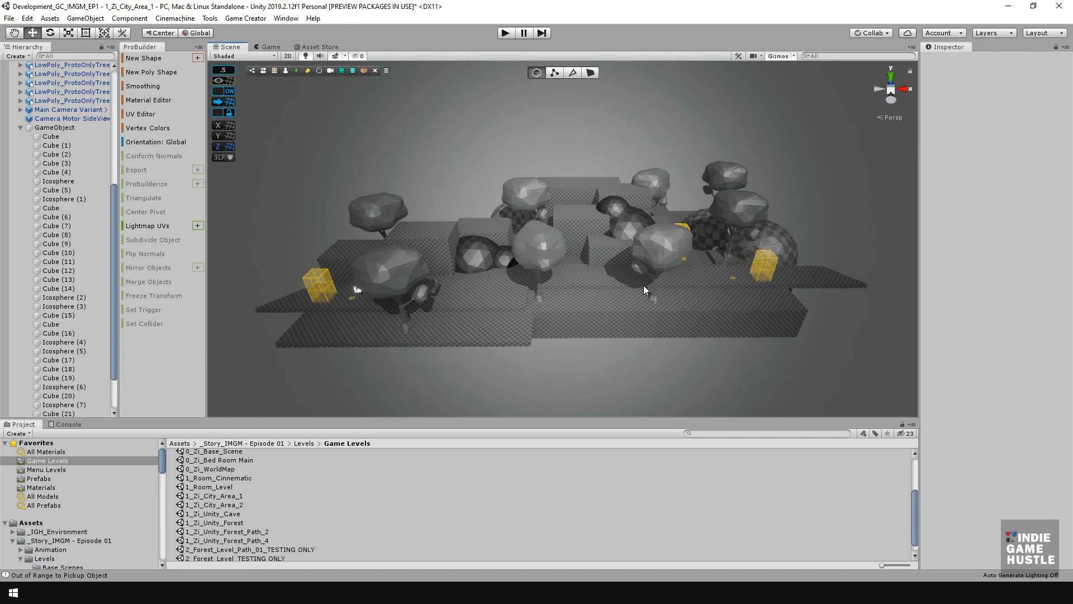
double_click(252, 549)
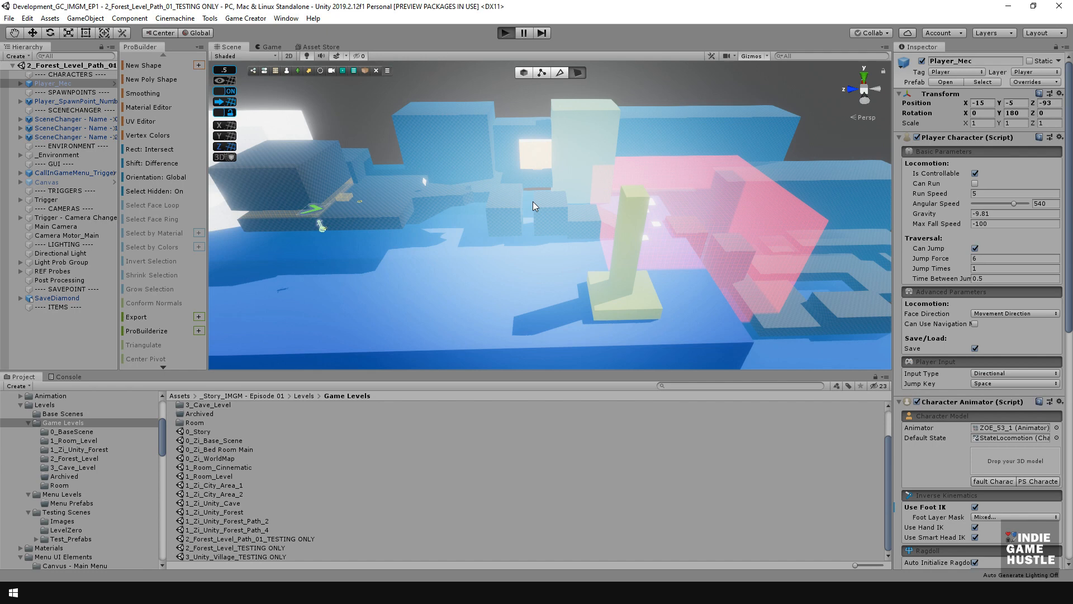
mouse_move(516, 373)
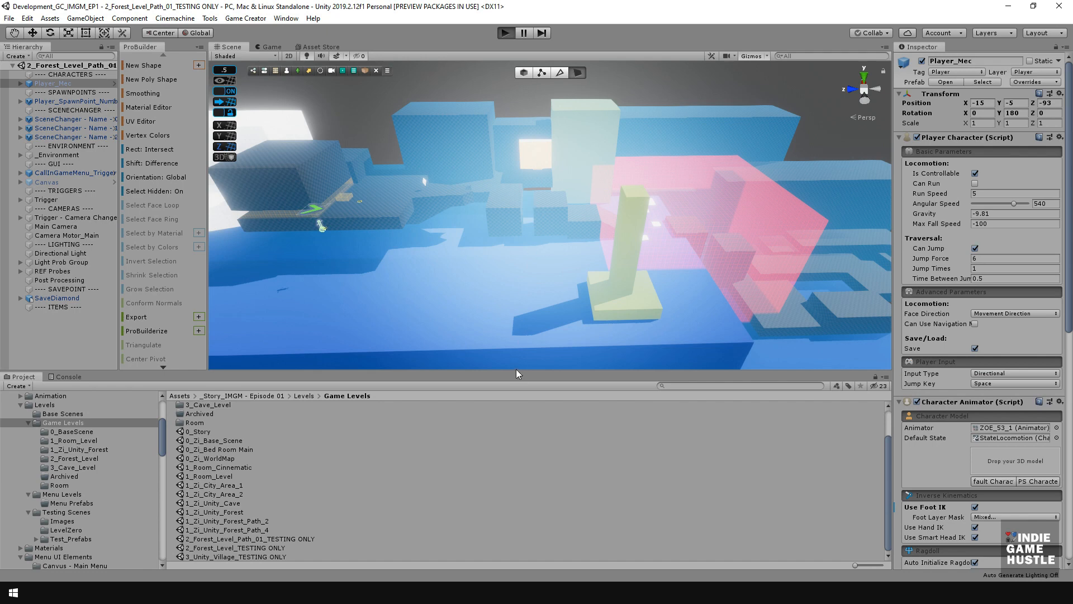
left_click(505, 32)
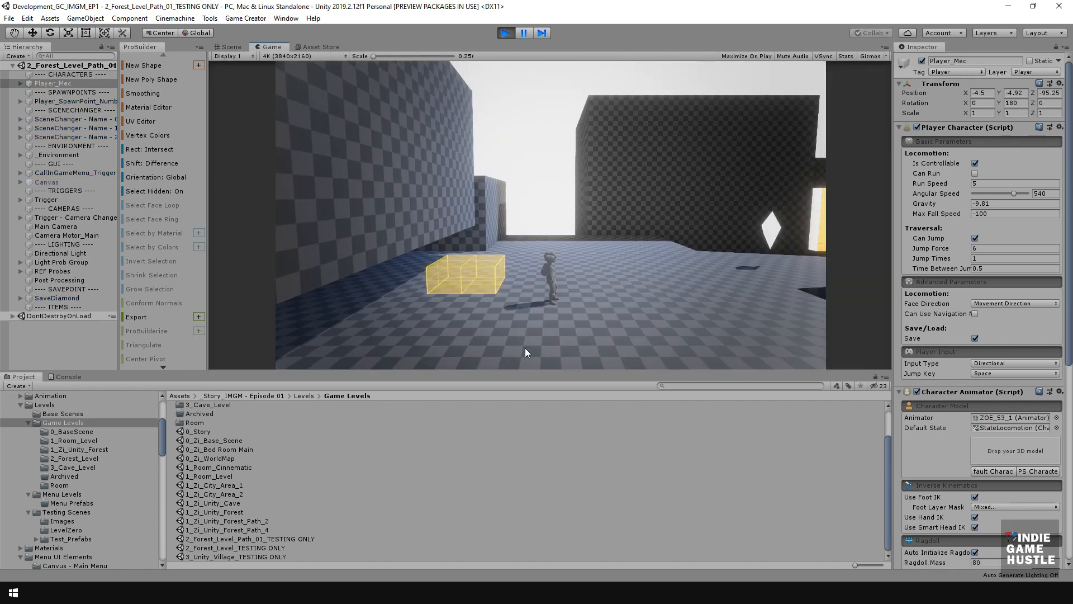